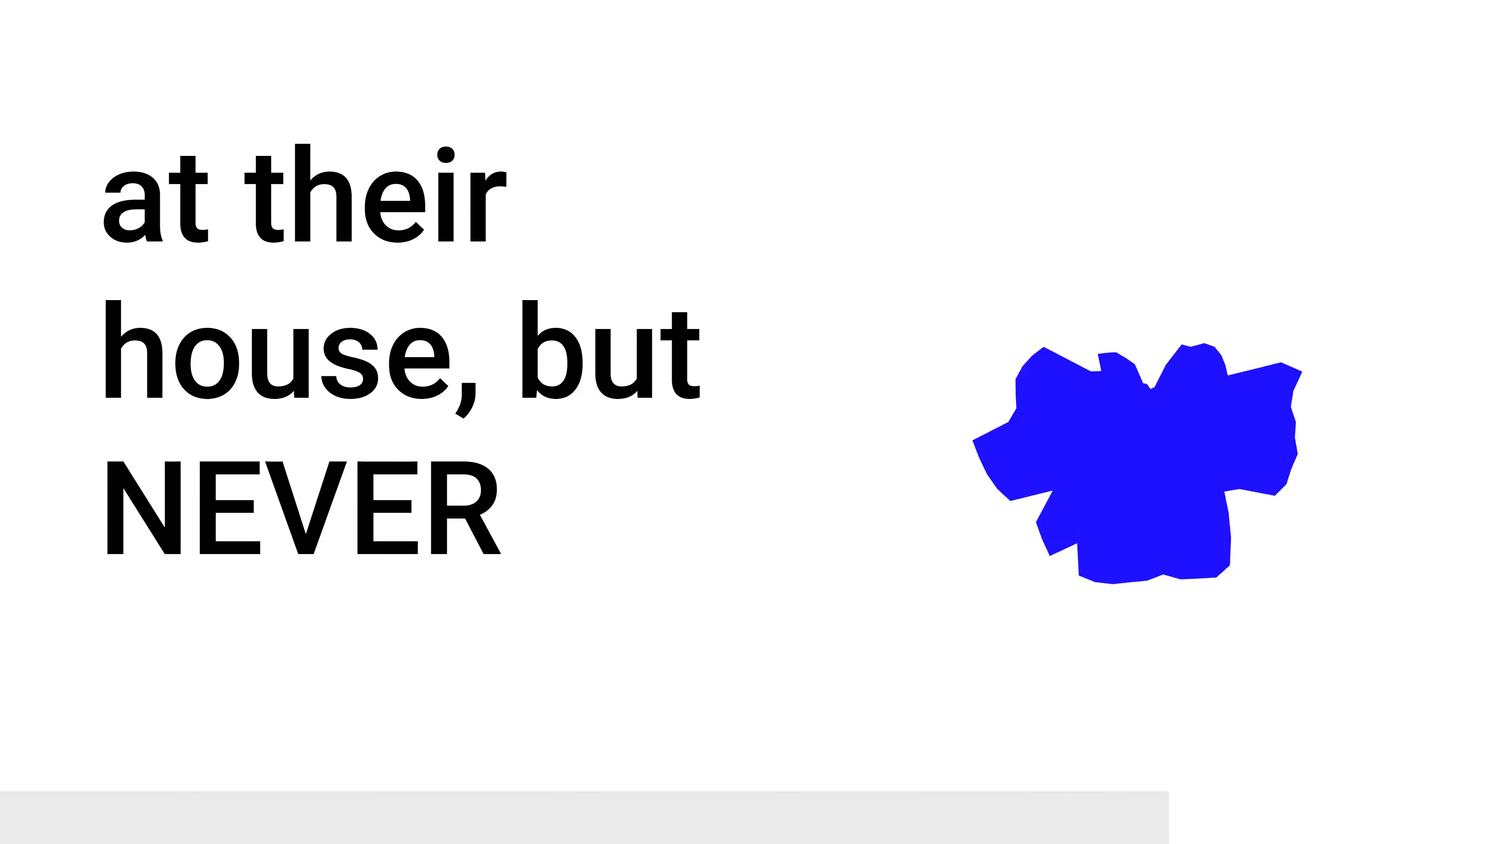
scroll(down, 3)
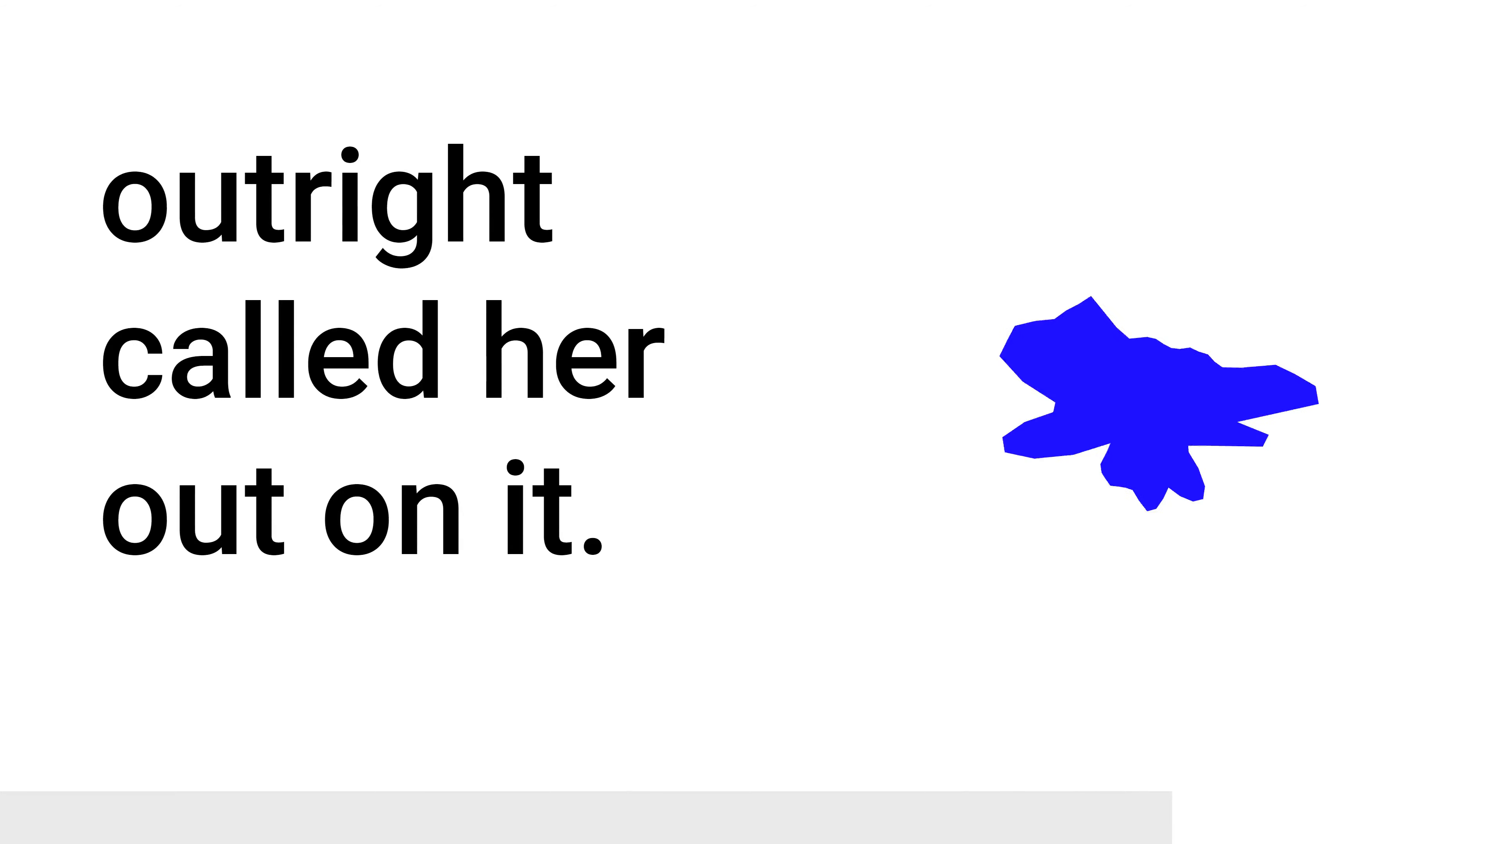